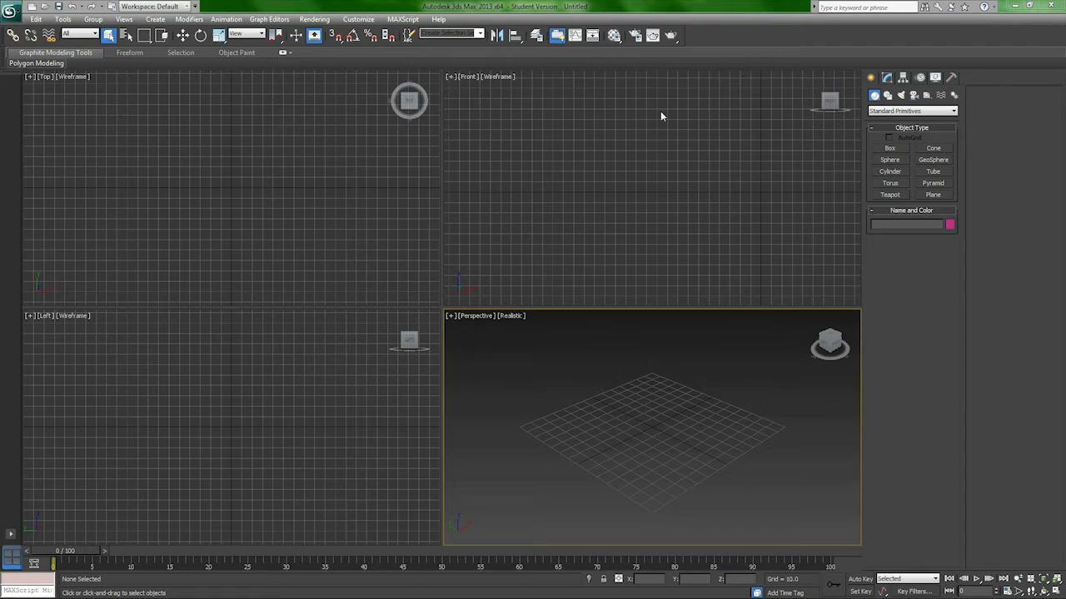
mouse_move(400, 57)
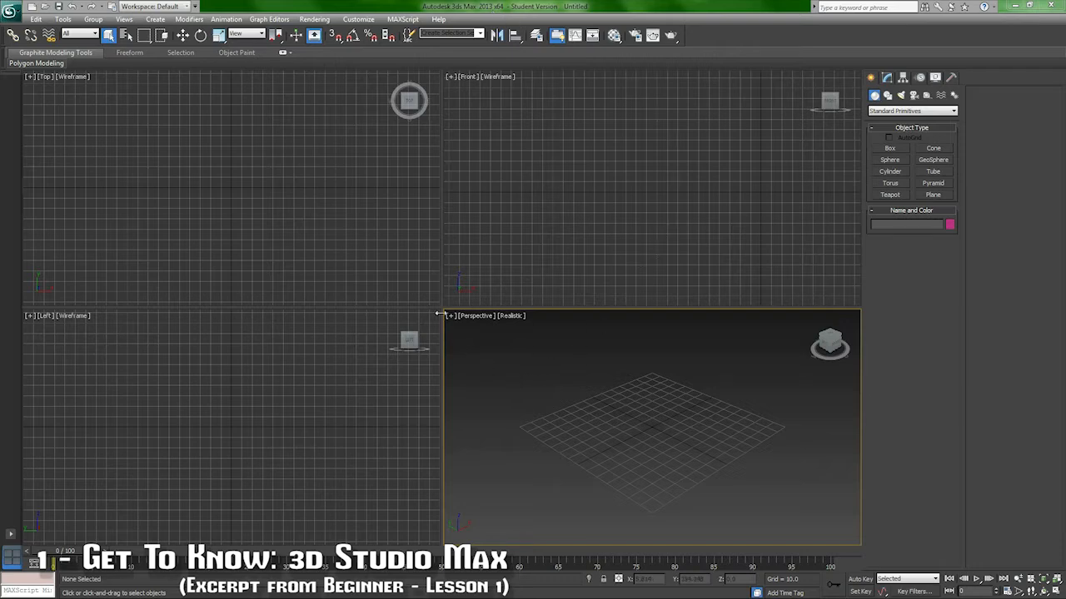
mouse_move(616, 250)
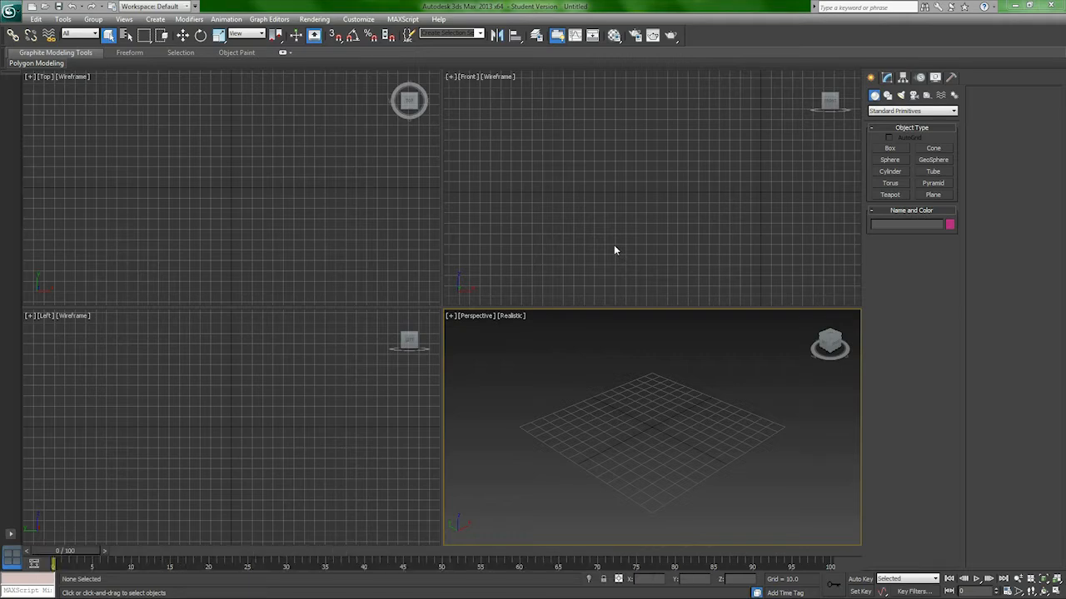
mouse_move(486, 378)
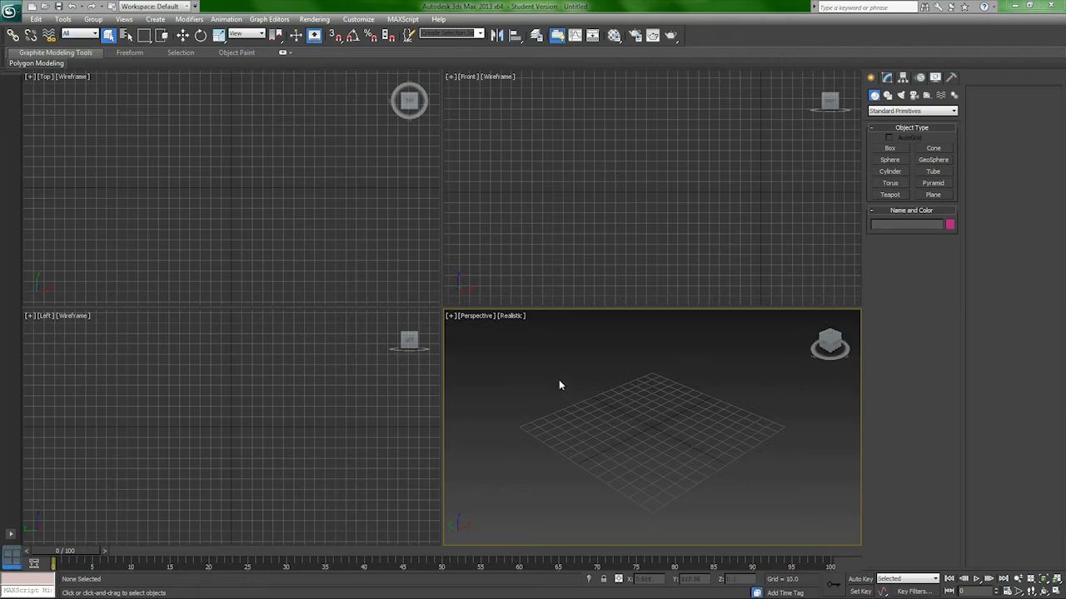
mouse_move(307, 52)
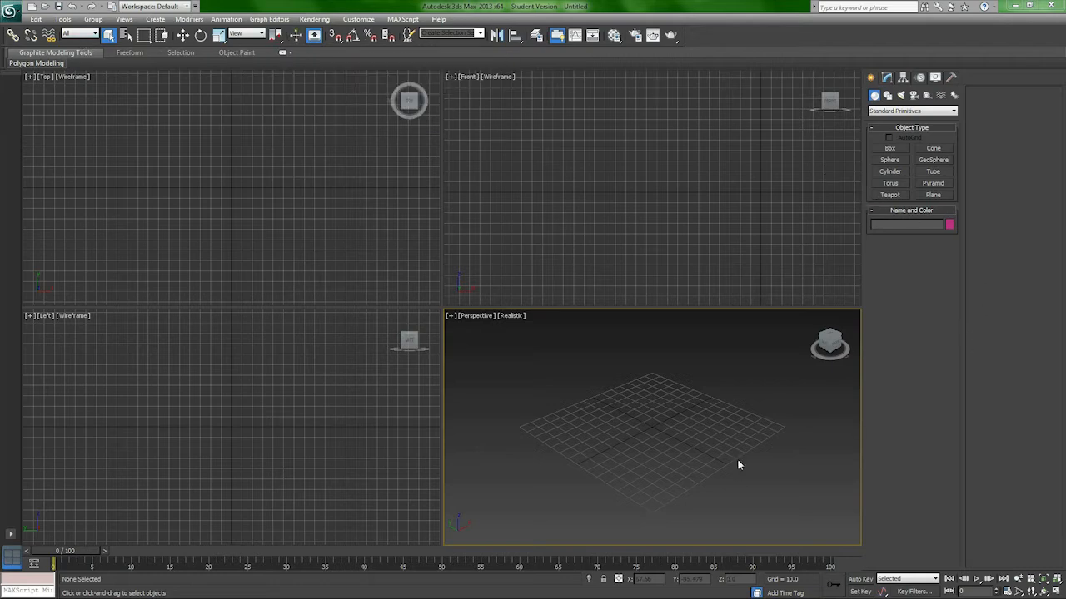
mouse_move(676, 418)
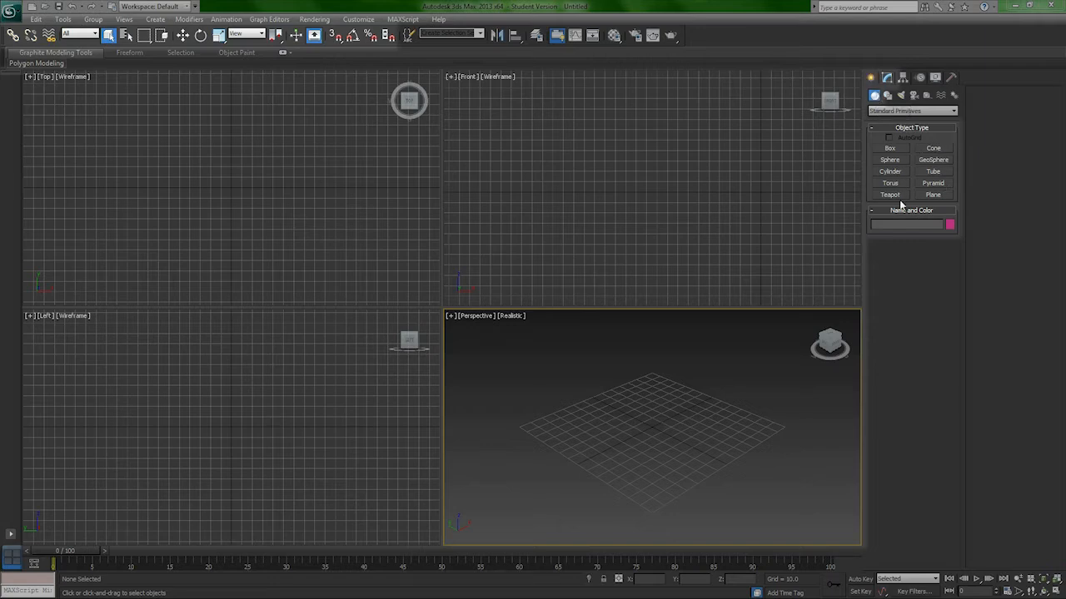
mouse_move(203, 143)
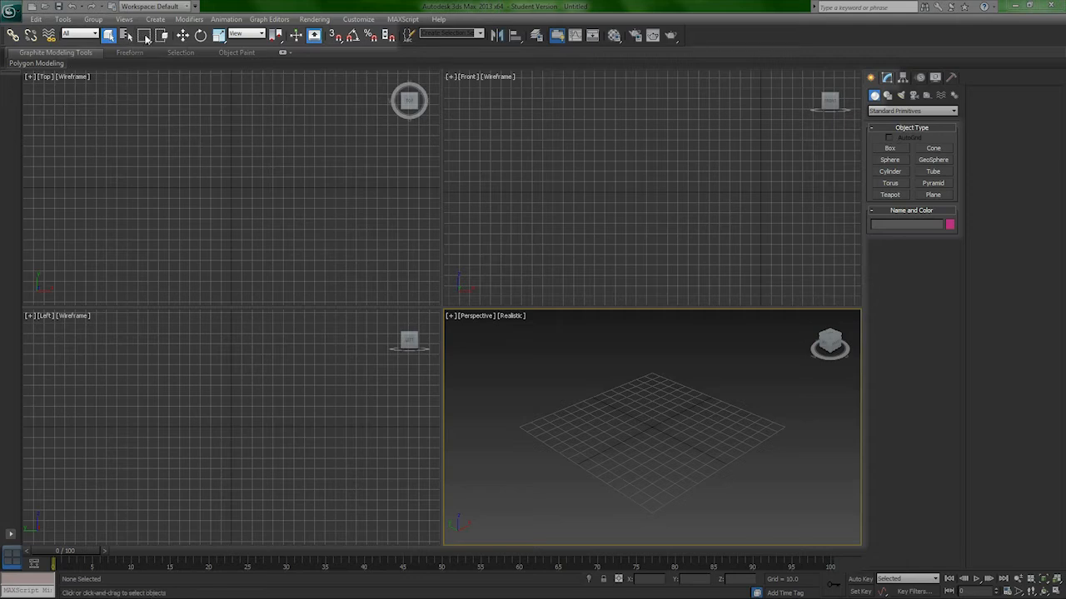
mouse_move(230, 33)
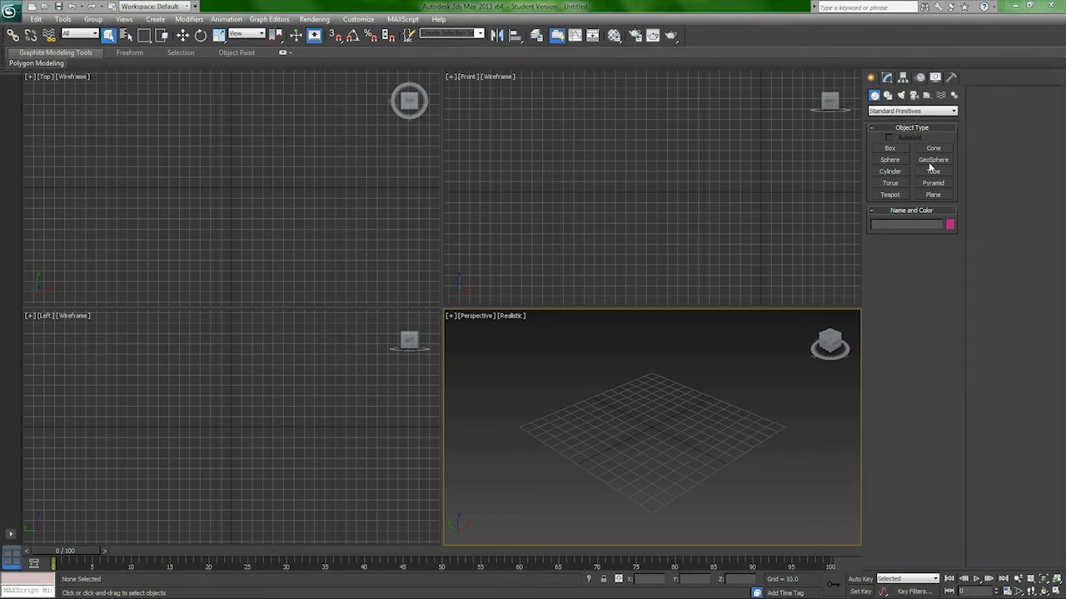
mouse_move(626, 412)
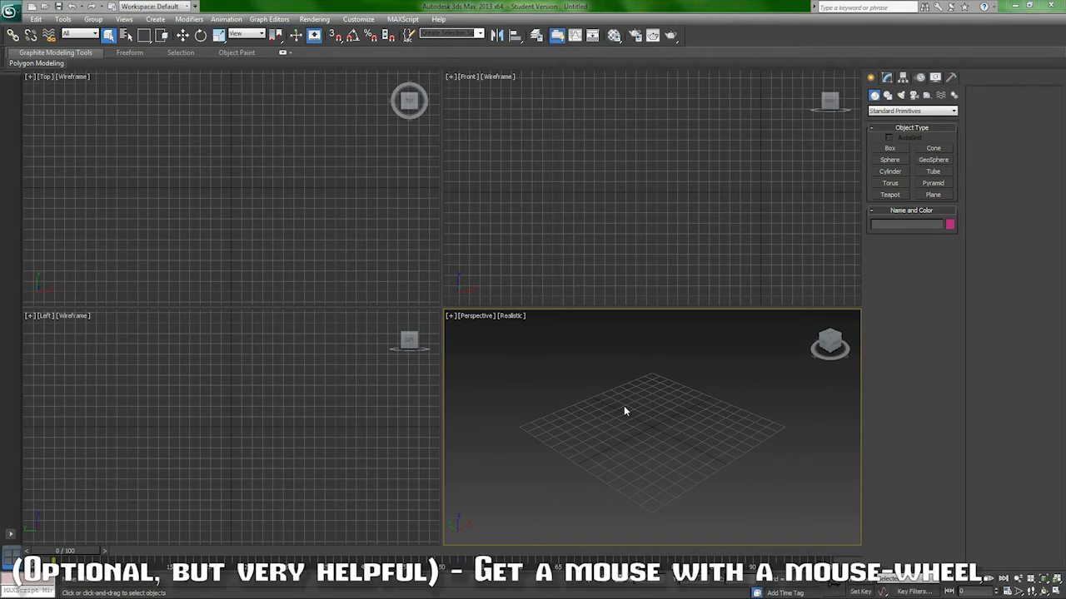
mouse_move(636, 416)
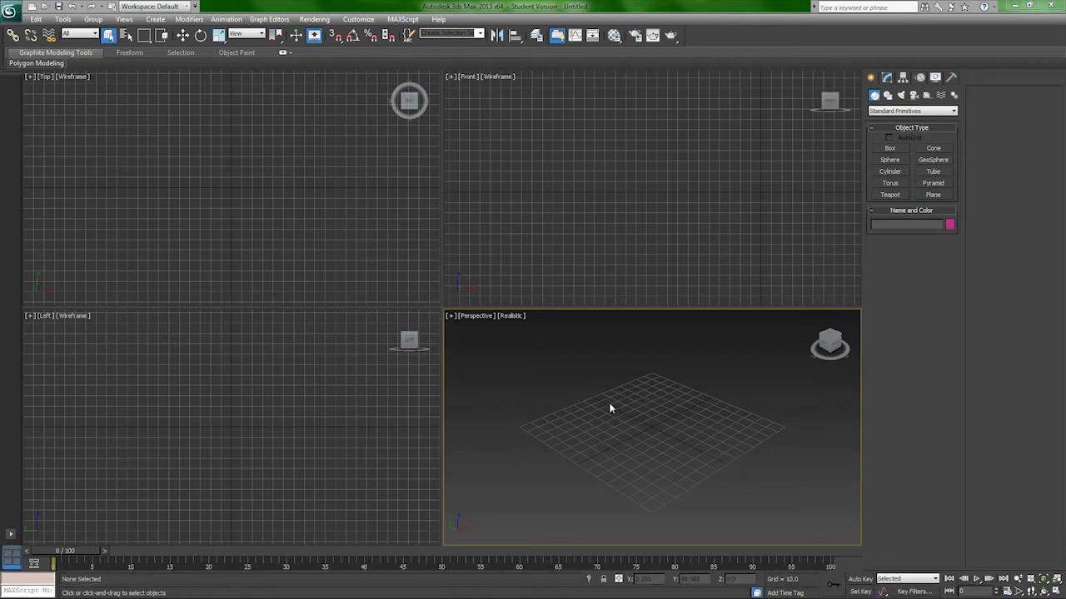
Pan, zoom and orbit the Perspective viewport so the home grid shrinks and sits at a lower angle
middle_click(673, 393)
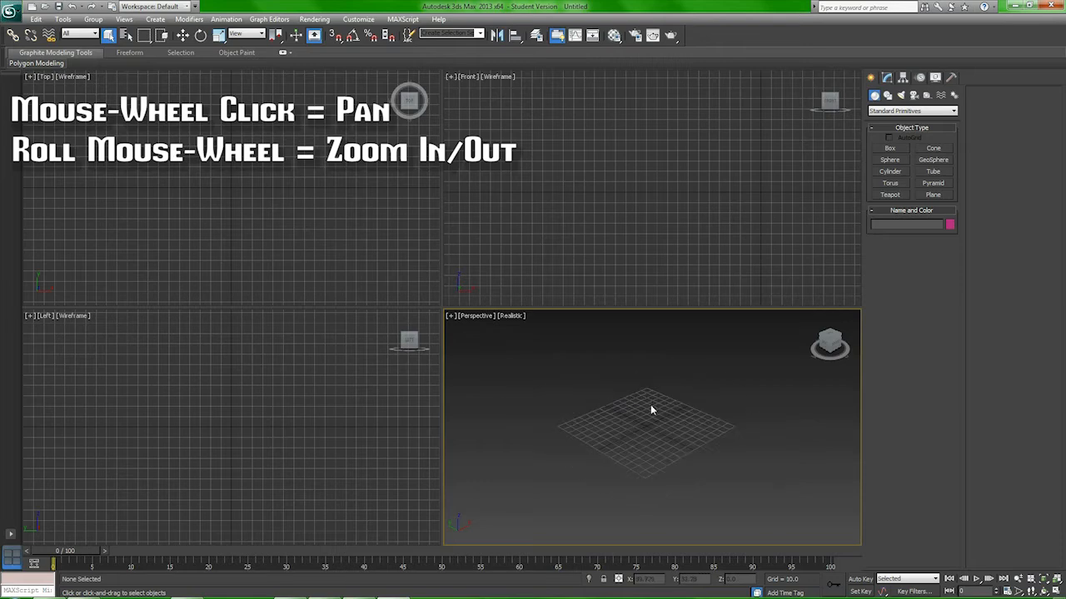
left_click_drag(649, 408, 534, 427)
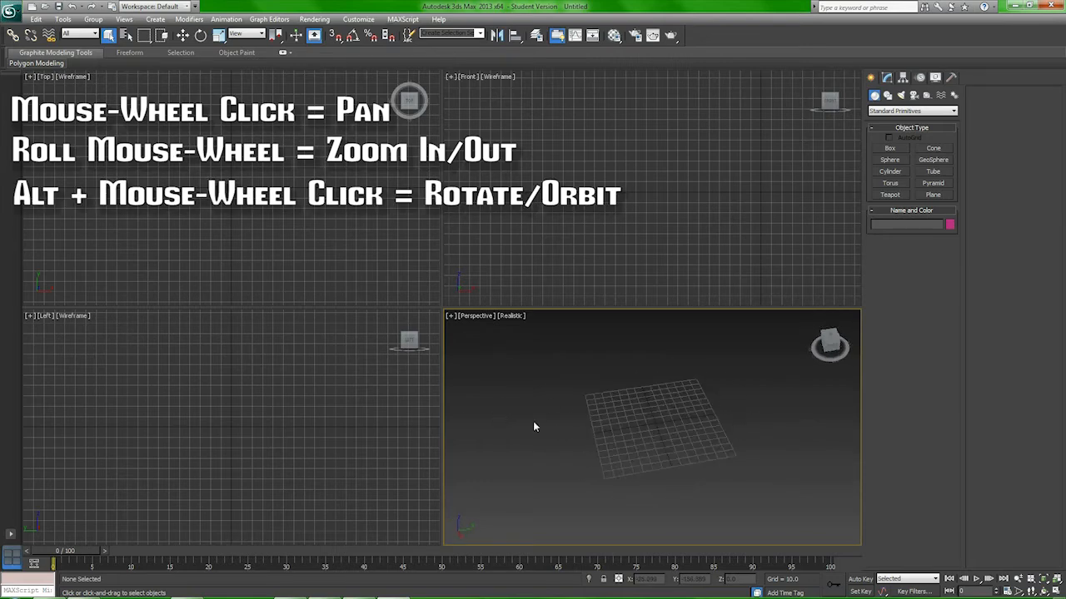
left_click_drag(534, 426, 686, 403)
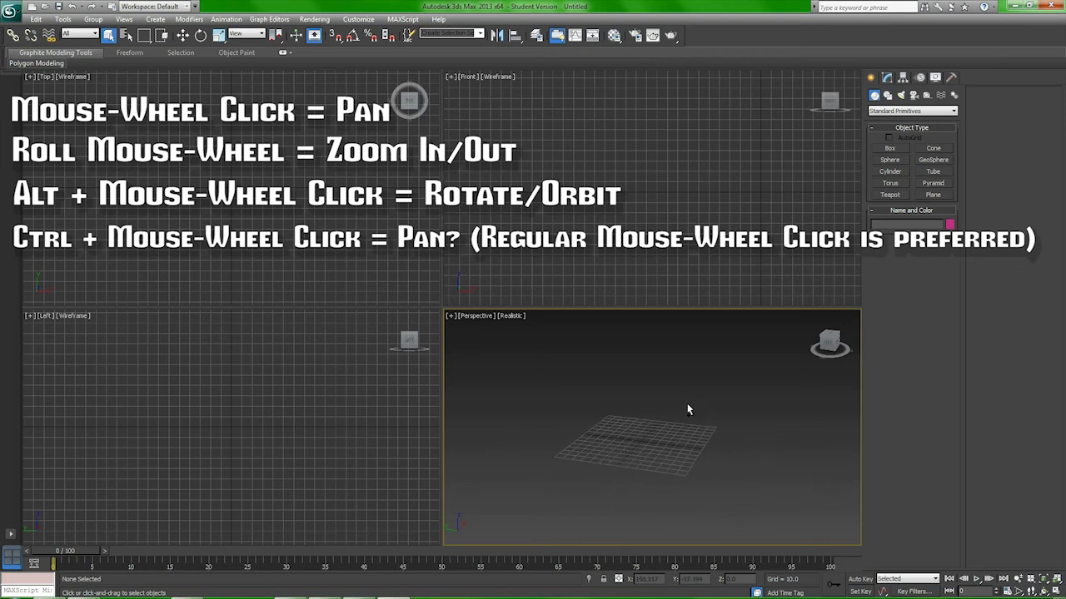
left_click_drag(690, 410, 658, 419)
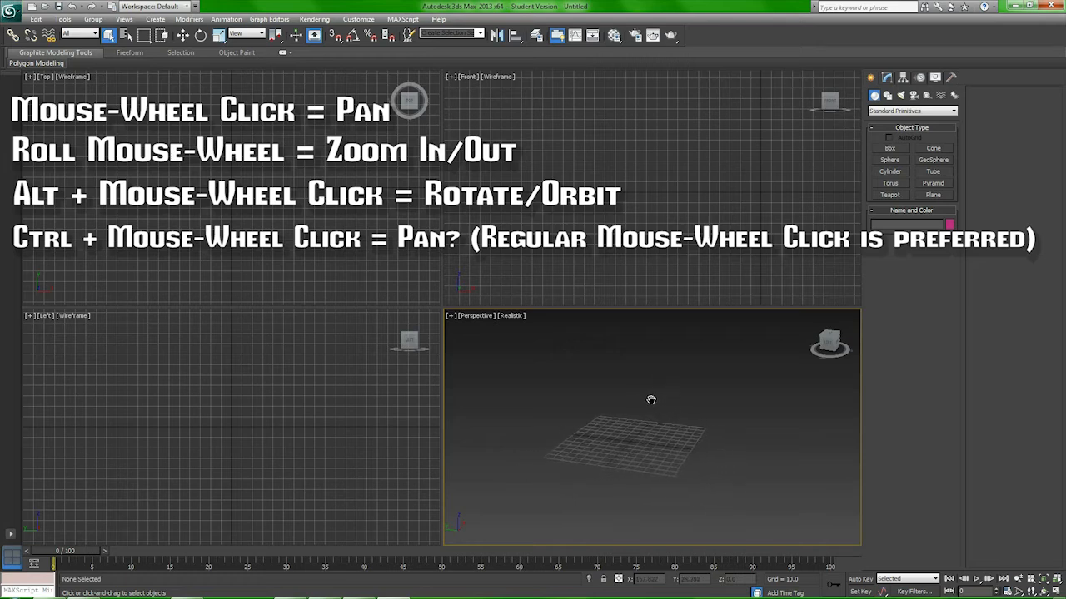
left_click_drag(651, 400, 556, 410)
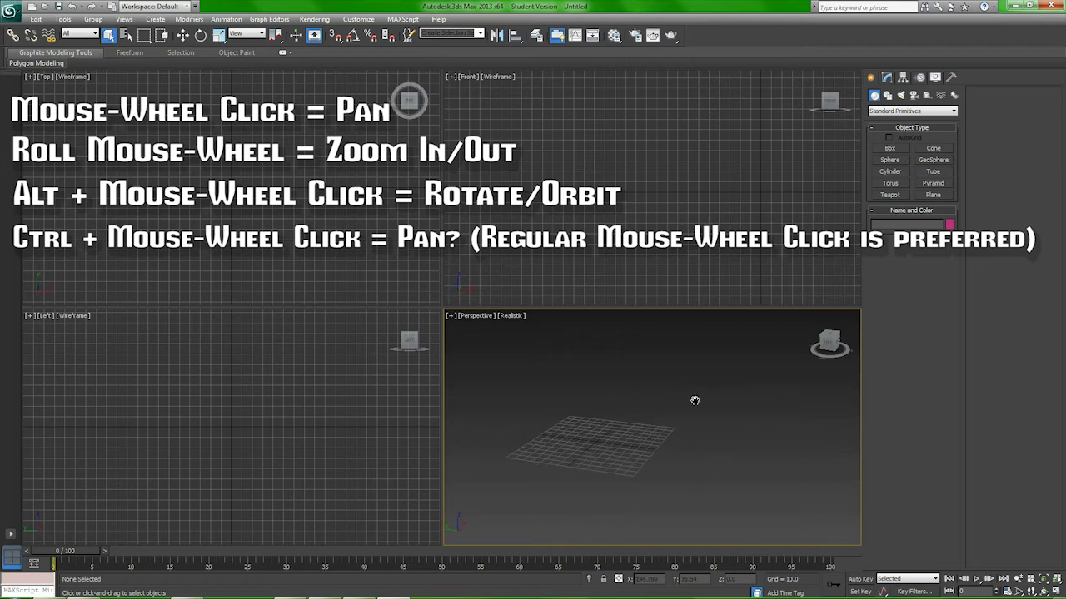
left_click_drag(696, 399, 681, 358)
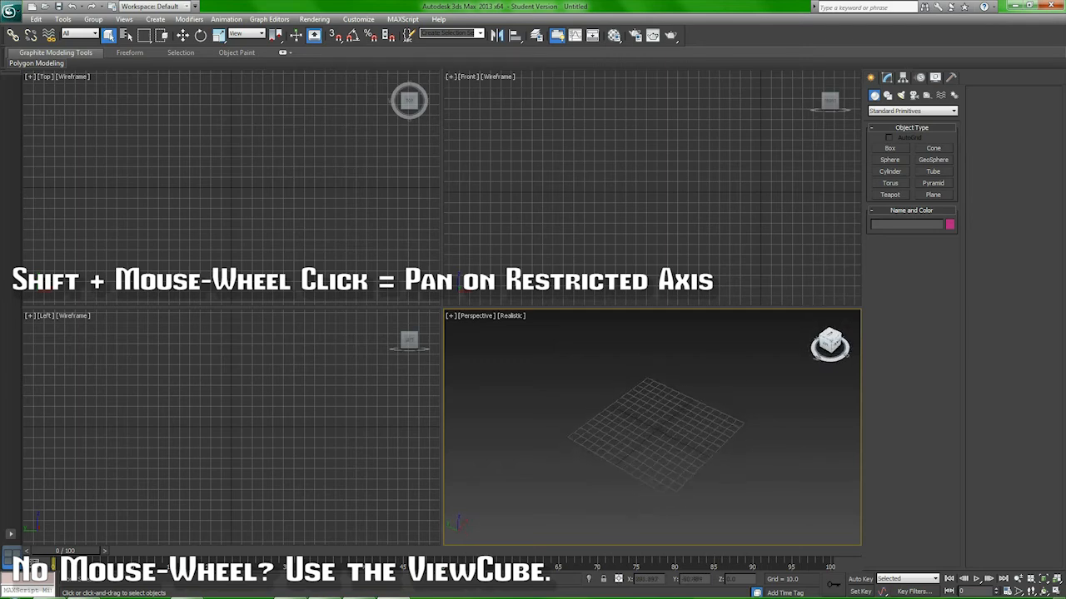
Orbit with the ViewCube until the home grid is seen almost edge-on
left_click_drag(830, 344, 829, 341)
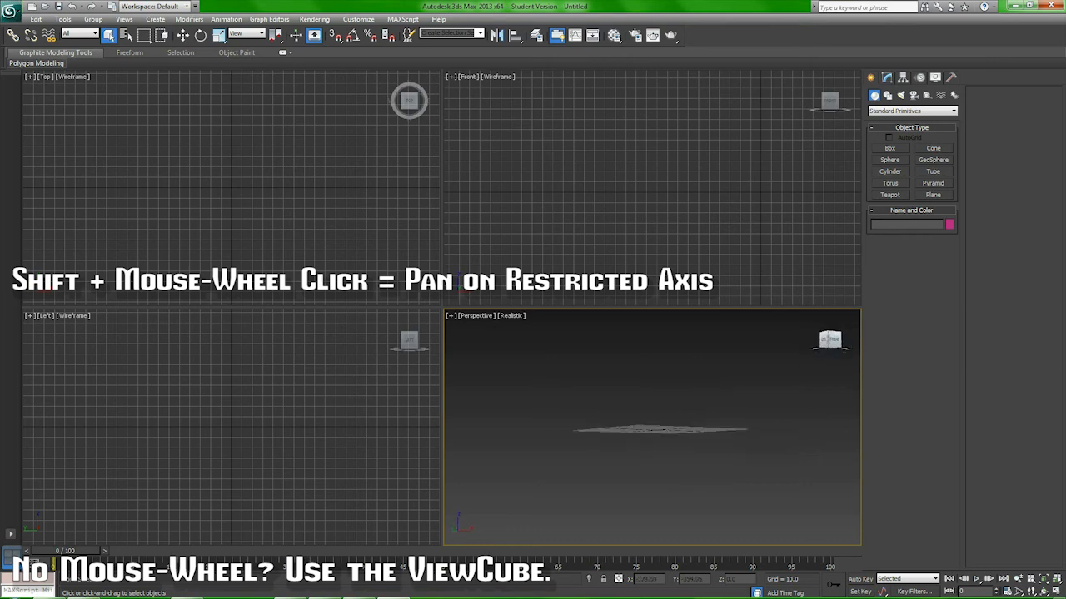
left_click_drag(829, 339, 829, 350)
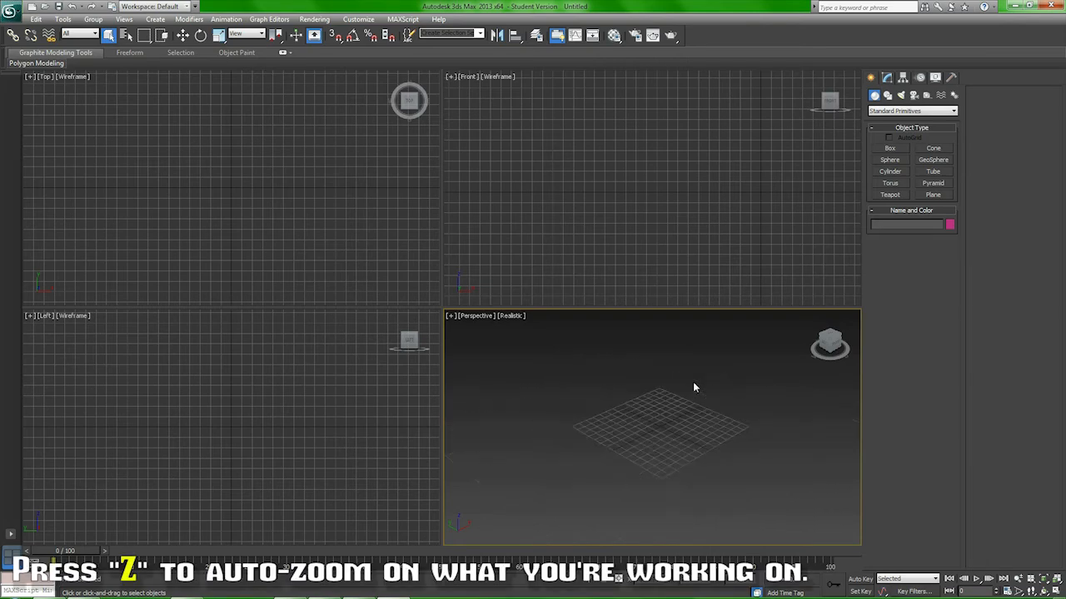
mouse_move(566, 353)
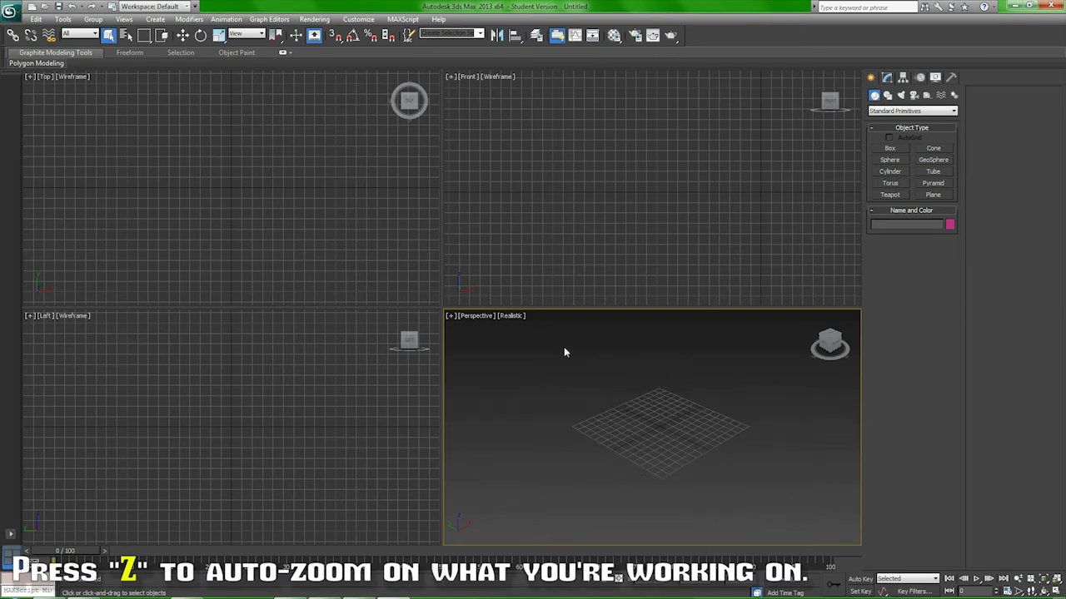